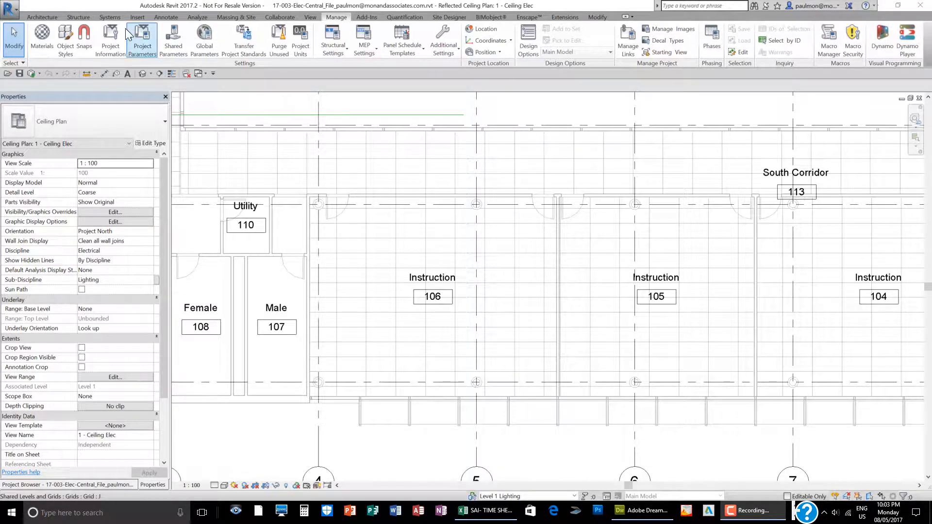
- Start placing the M_Plain Recessed Lighting Fixture 600x1200 from the Systems tab
left_click(109, 17)
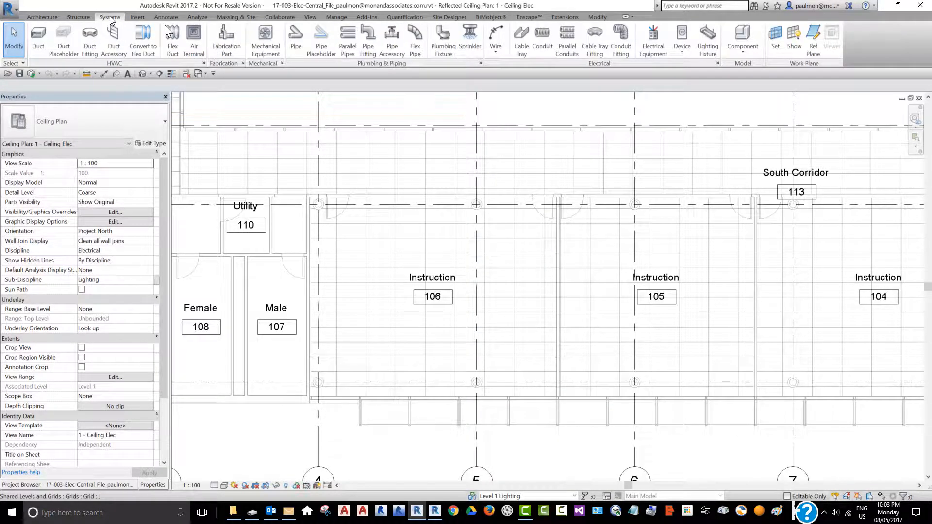
mouse_move(707, 39)
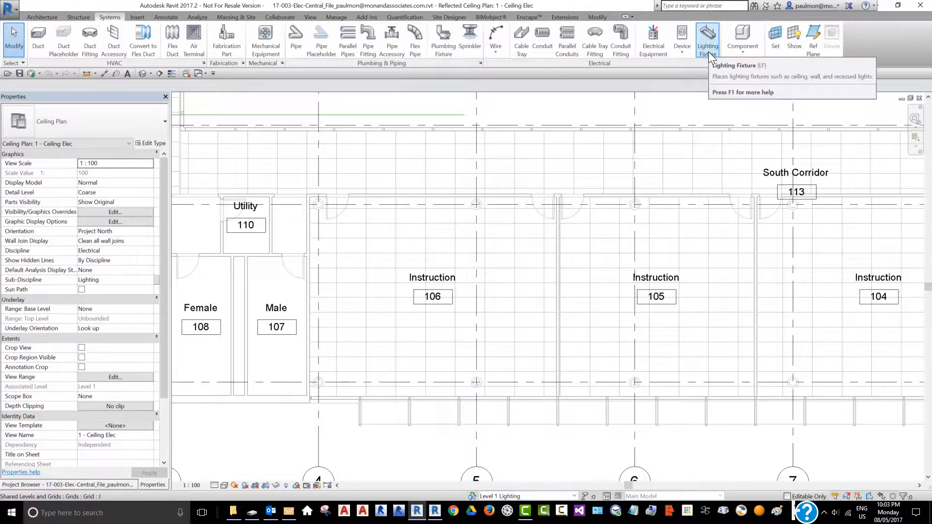
left_click(707, 37)
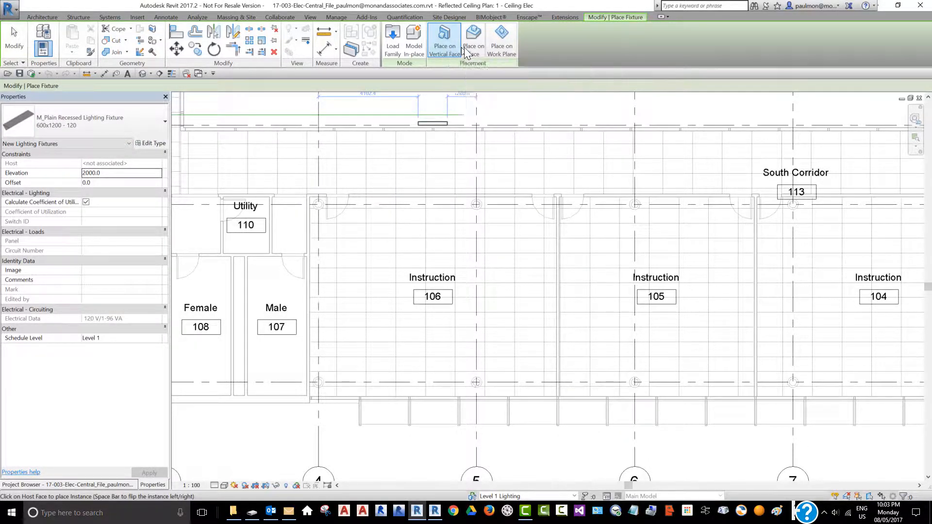
- Place one recessed fixture on the ceiling face near room 106's top-left corner
left_click(472, 42)
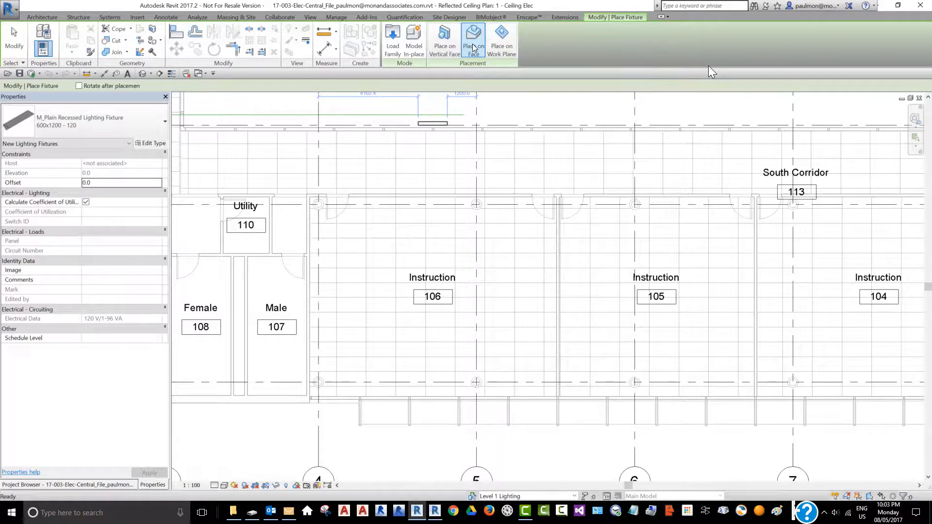
left_click(472, 37)
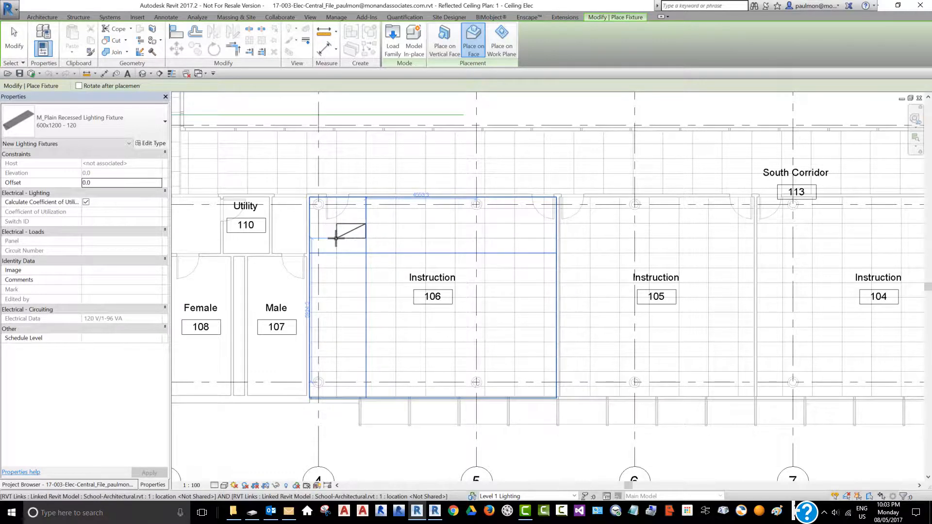
left_click(350, 231)
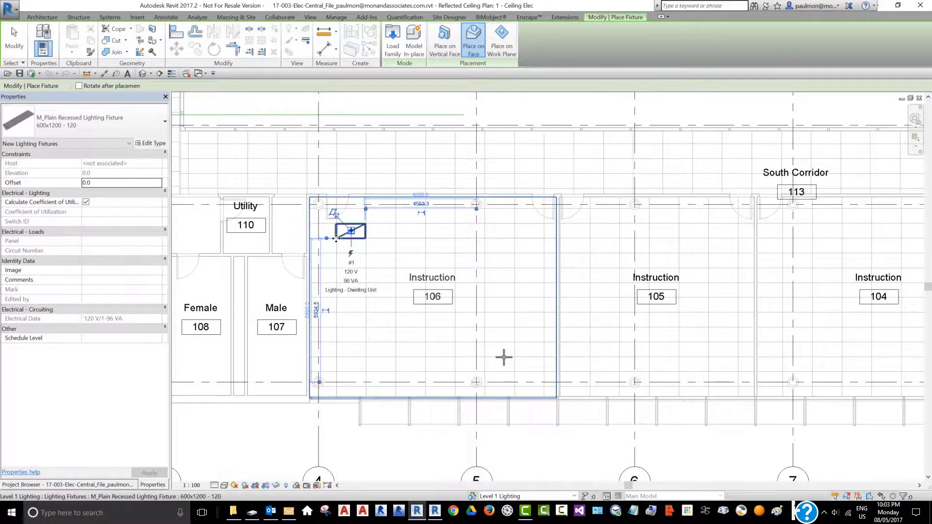
mouse_move(13, 32)
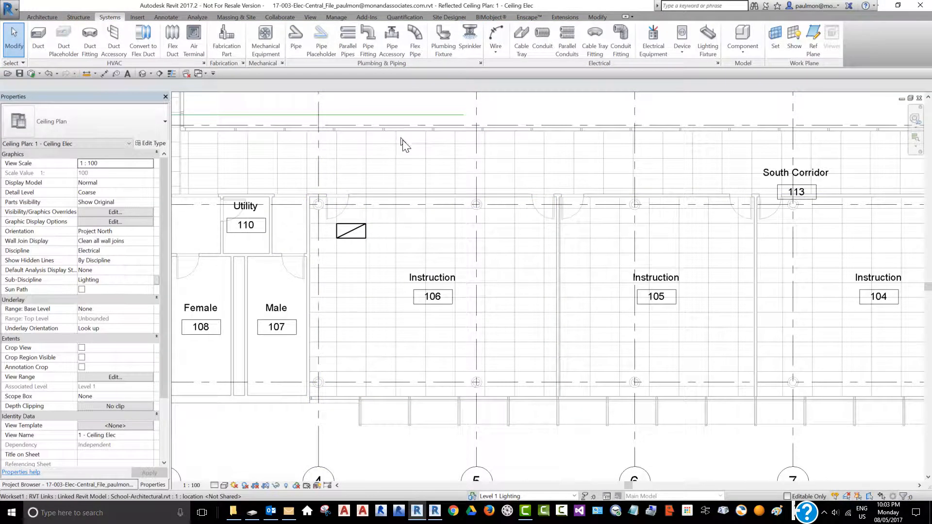
mouse_move(353, 230)
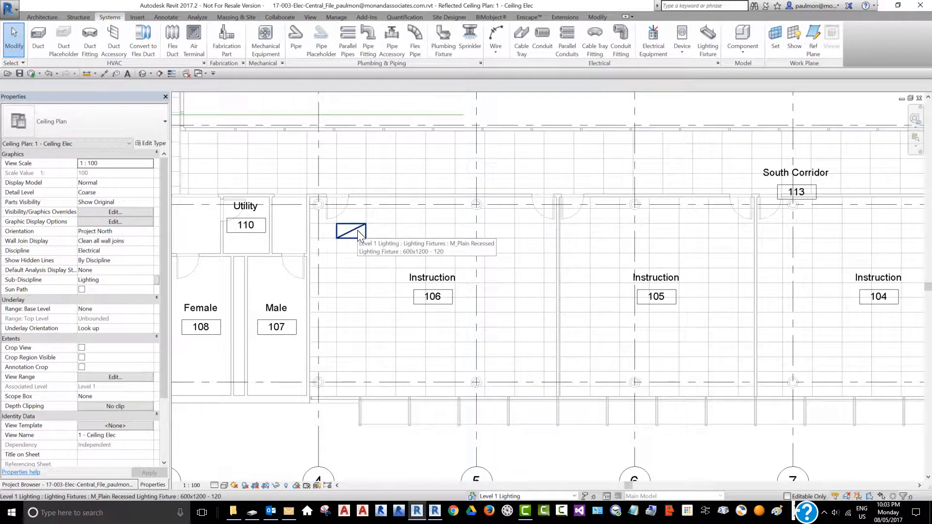
- Array the corner fixture into a grouped row of 3 across room 106's top
left_click(351, 232)
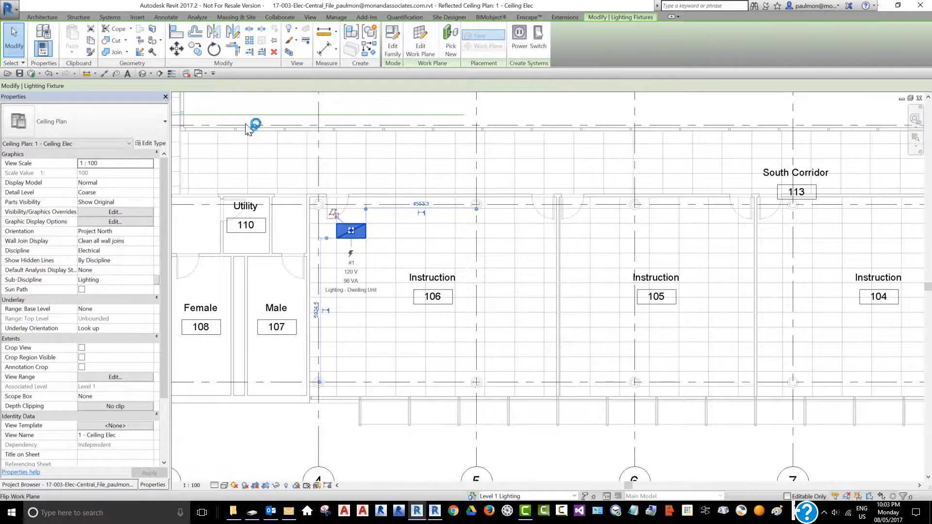
mouse_move(249, 42)
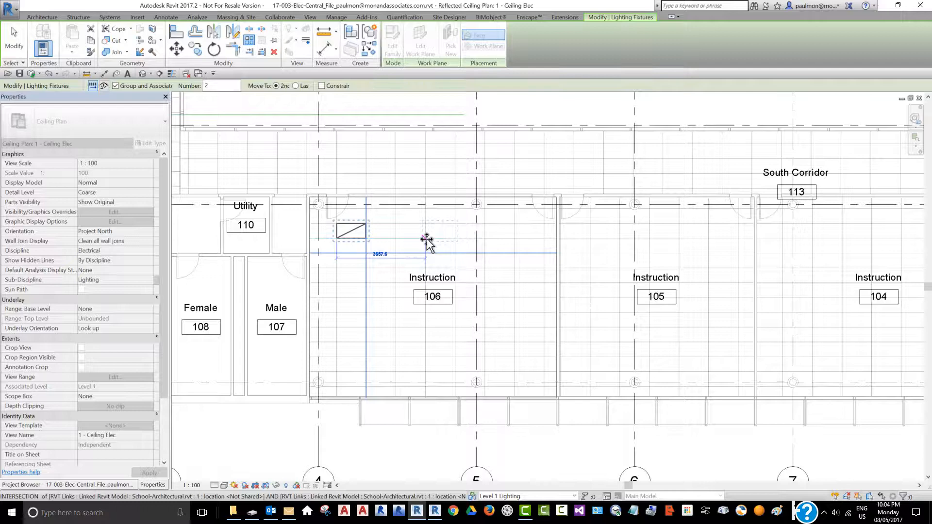
mouse_move(427, 241)
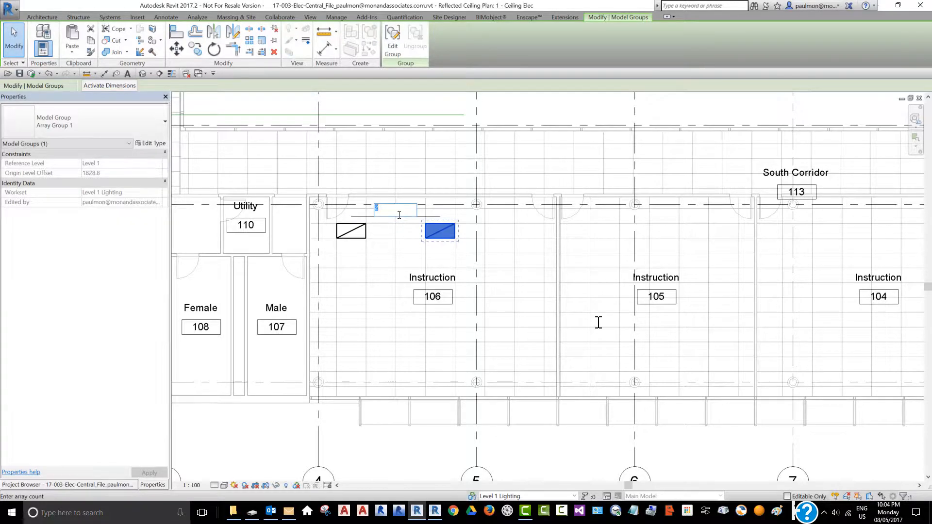
type("3")
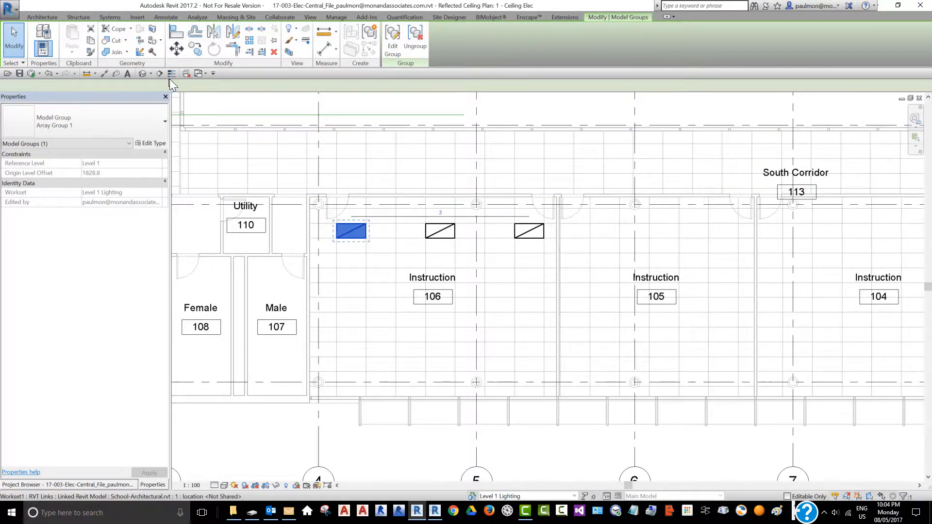
- Select the three-fixture array group and enter Edit Group mode
left_click(249, 40)
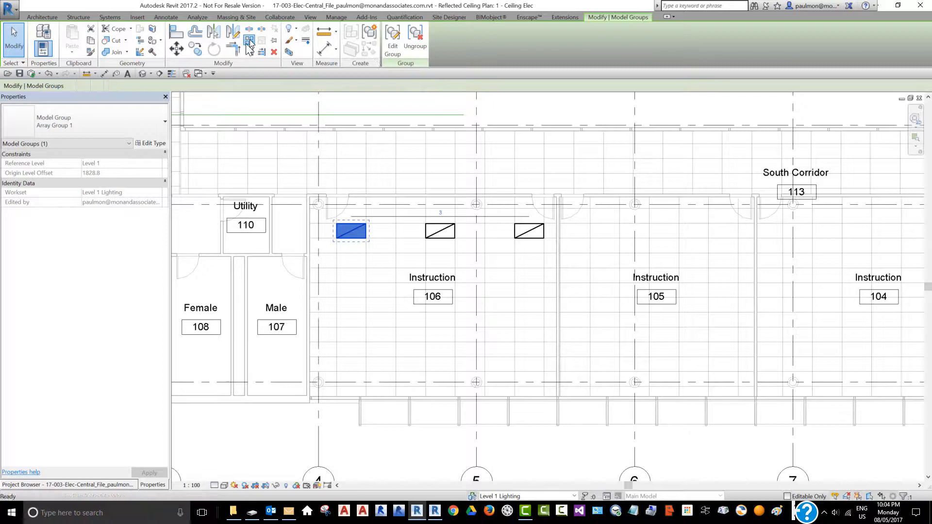
left_click(248, 40)
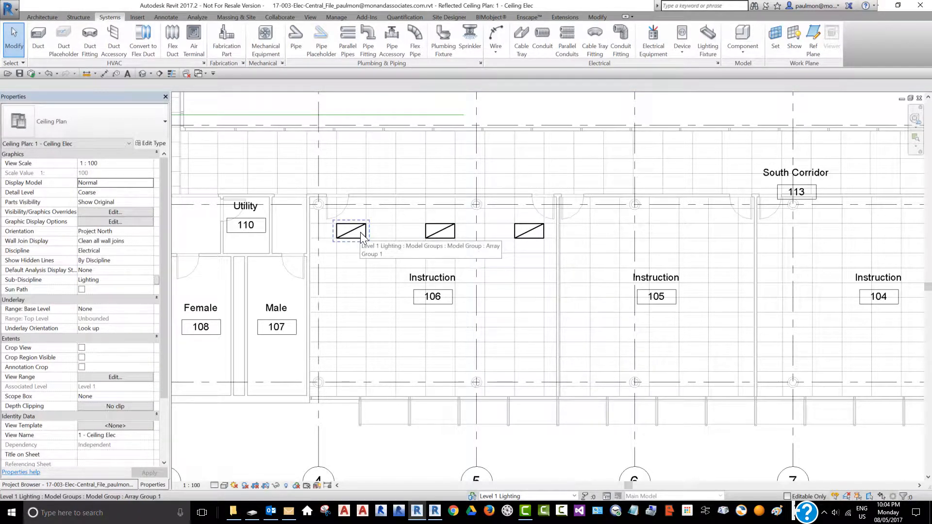
left_click(350, 231)
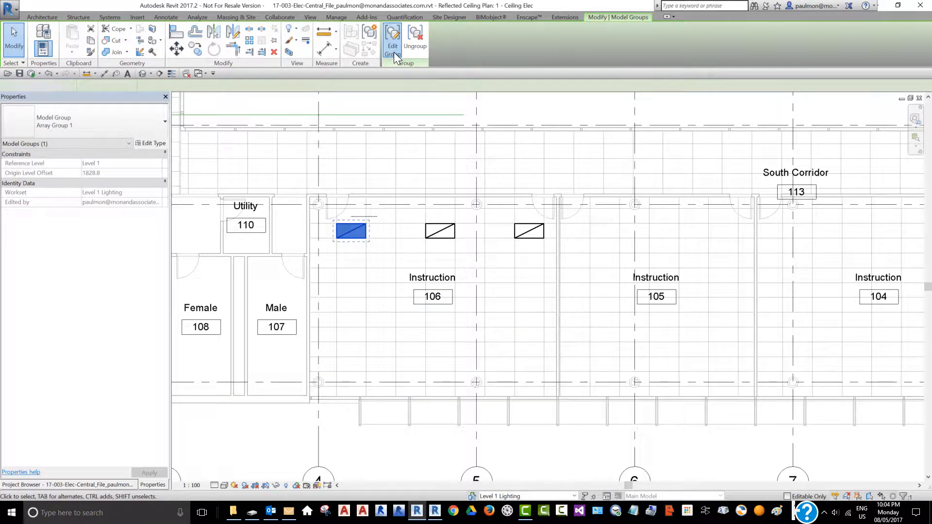
left_click(393, 39)
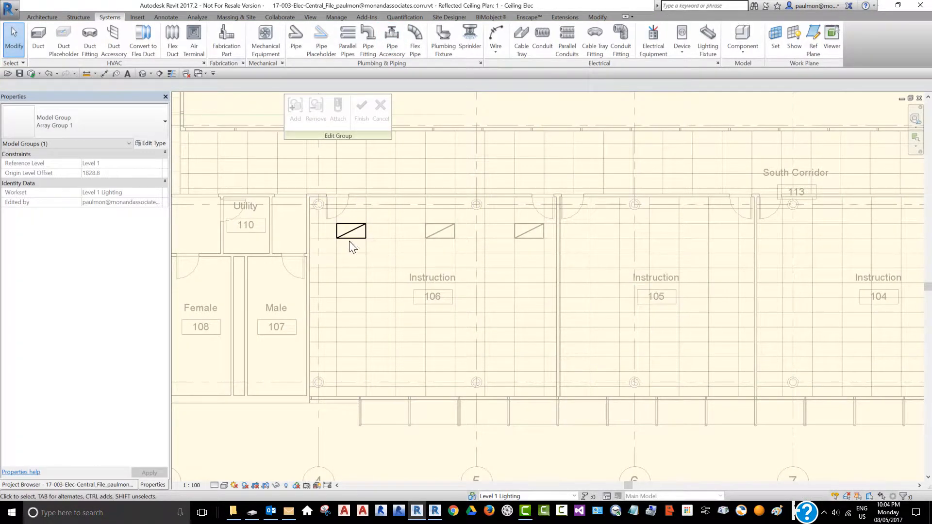
- Array the first fixture downward into a column of 3 at 2500 mm spacing
left_click(350, 231)
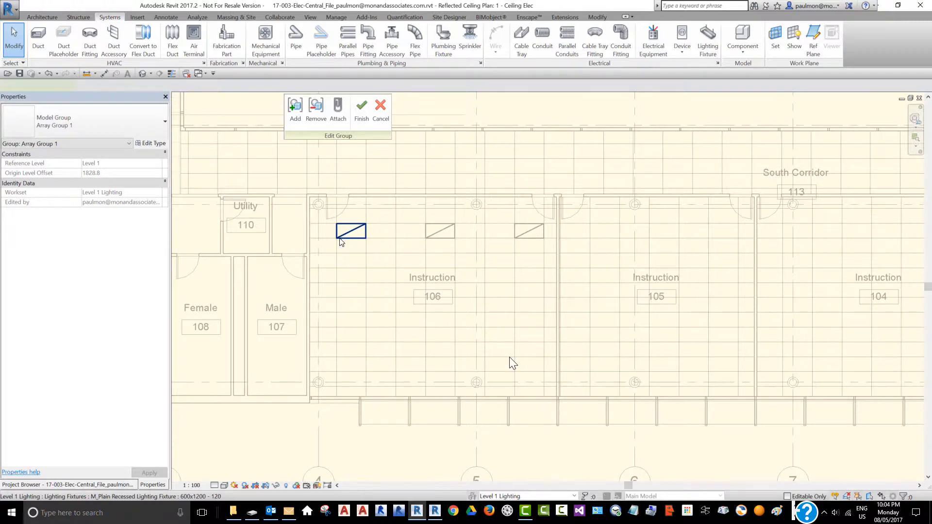
left_click(351, 230)
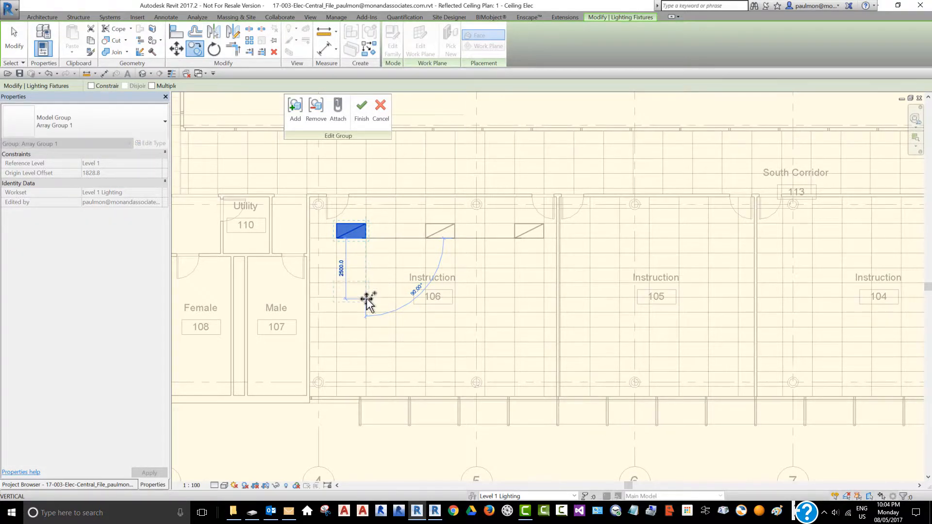
mouse_move(369, 306)
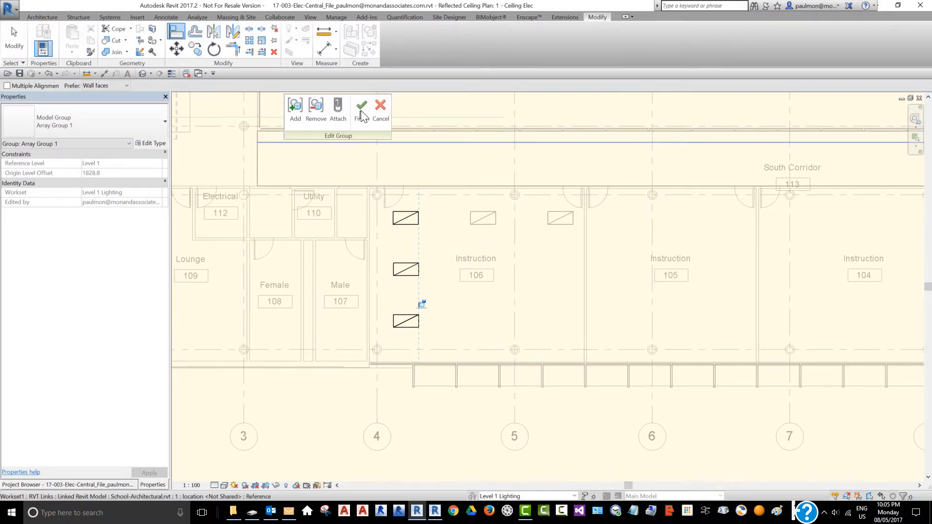
- Finish the group edit and select the array group to check the 3x3 grid
left_click(361, 105)
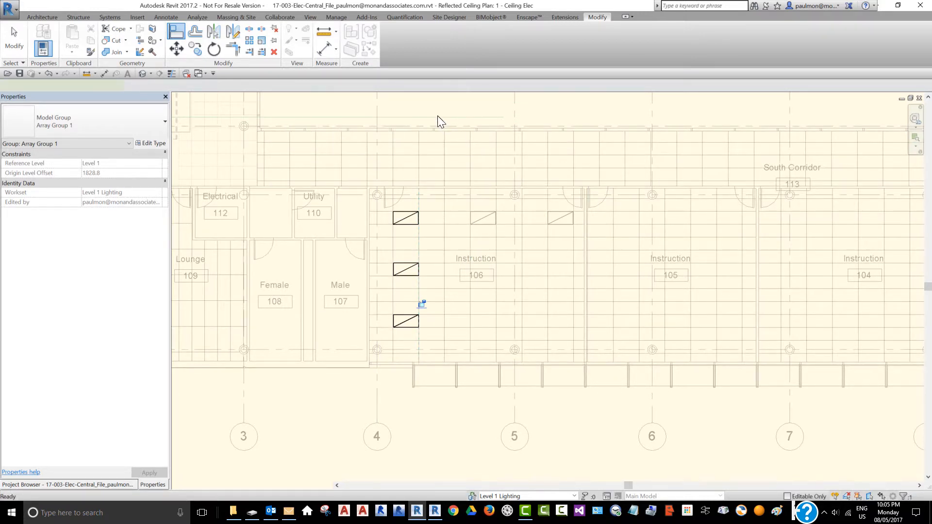
left_click(405, 218)
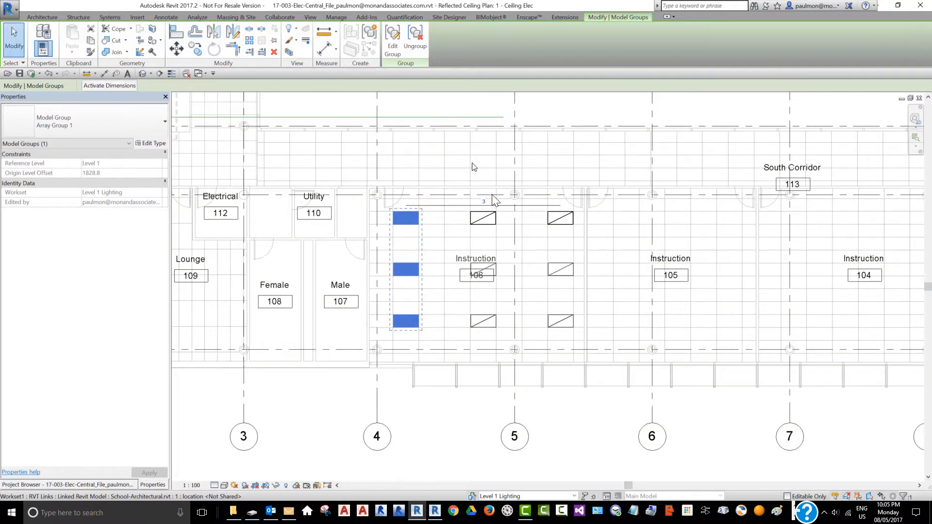
left_click(476, 274)
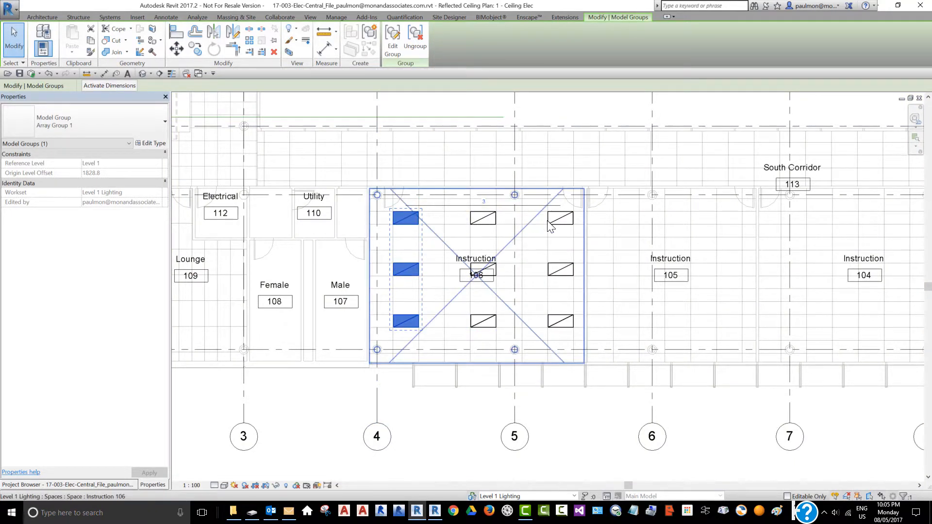